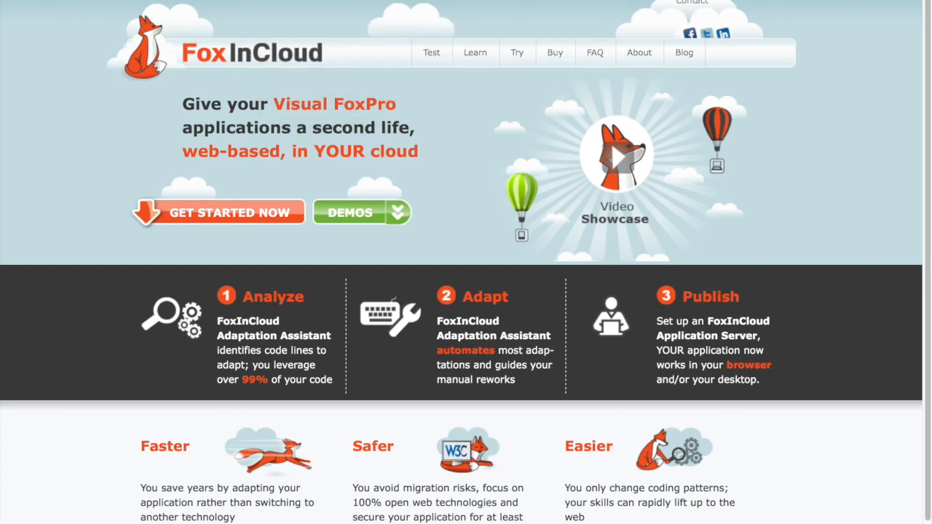
mouse_move(688, 115)
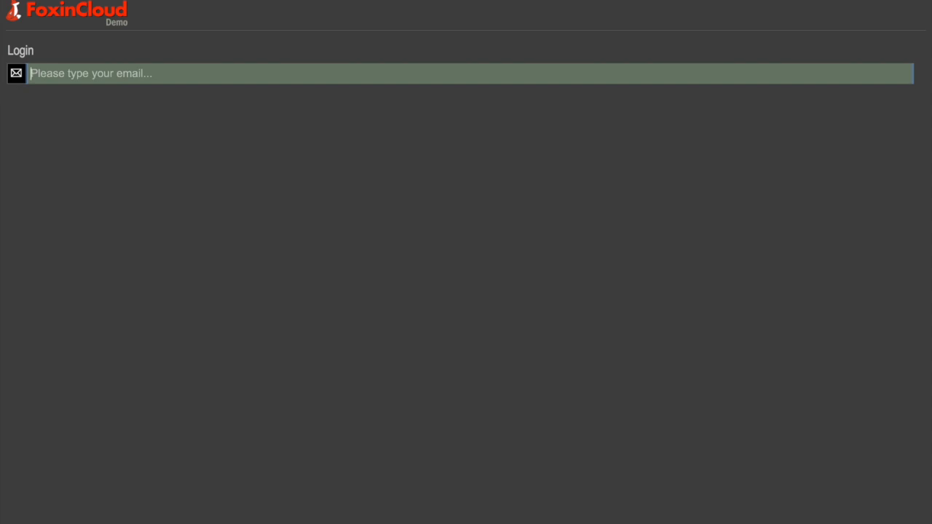
mouse_move(912, 517)
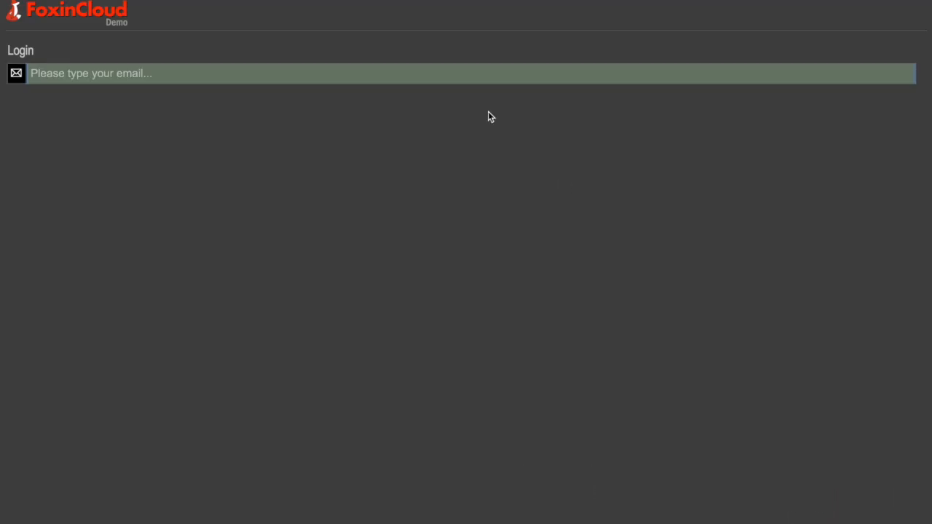
Enter the email address in the Login field and sign in to the classic demo.
type("th")
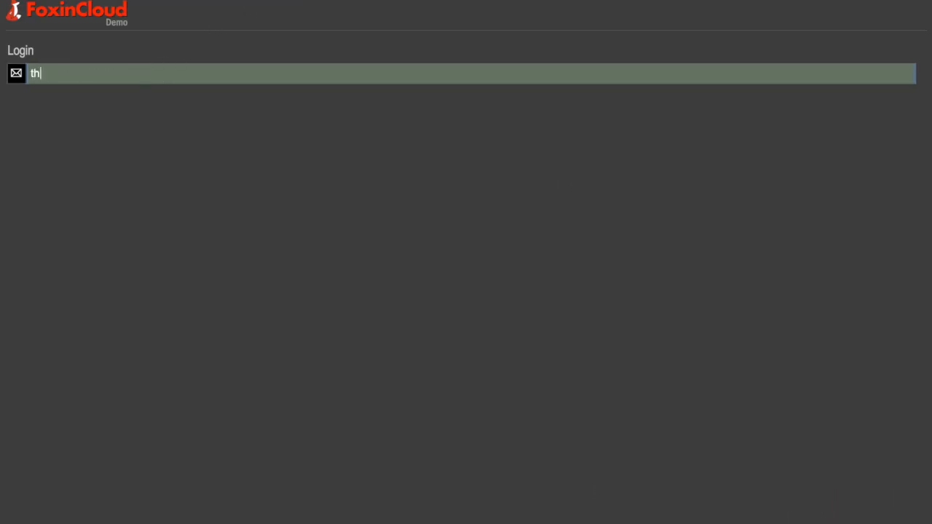
type("n@")
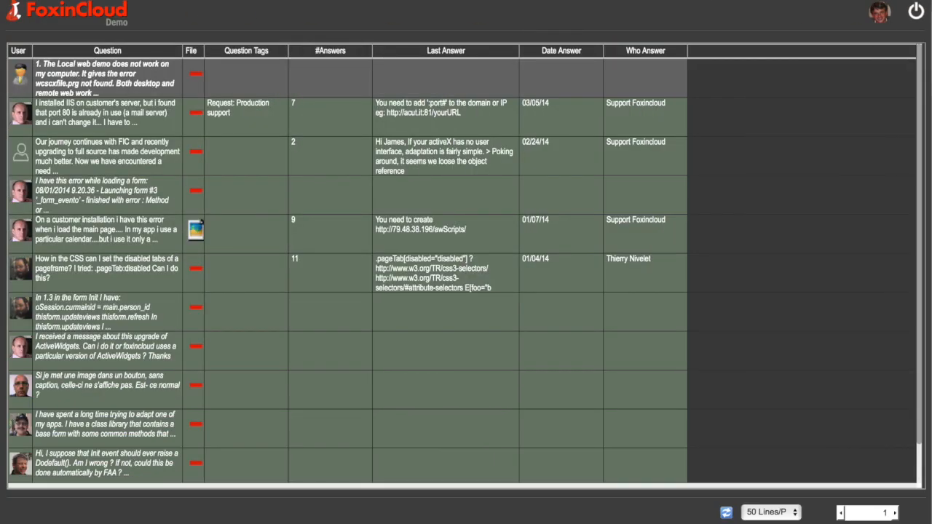
View the user profile, its Web Skills section, and a question's full text.
left_click(107, 79)
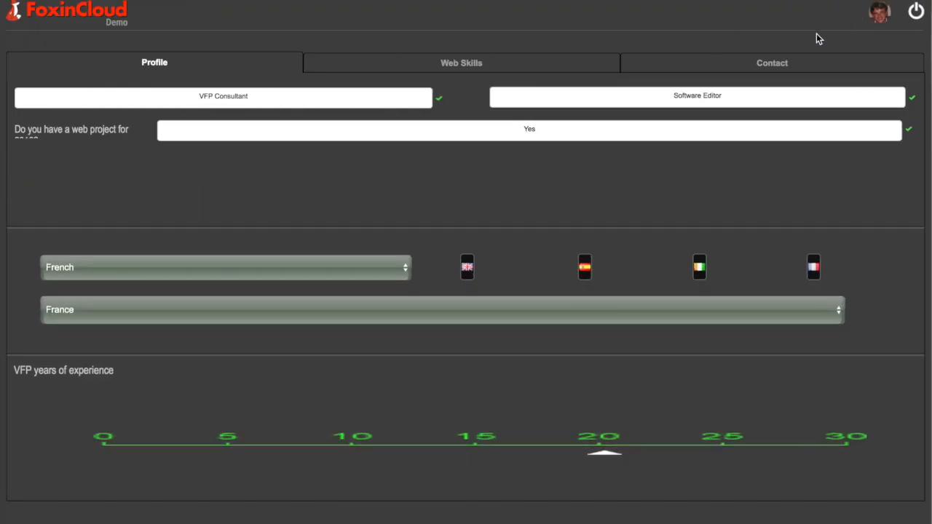
left_click(460, 62)
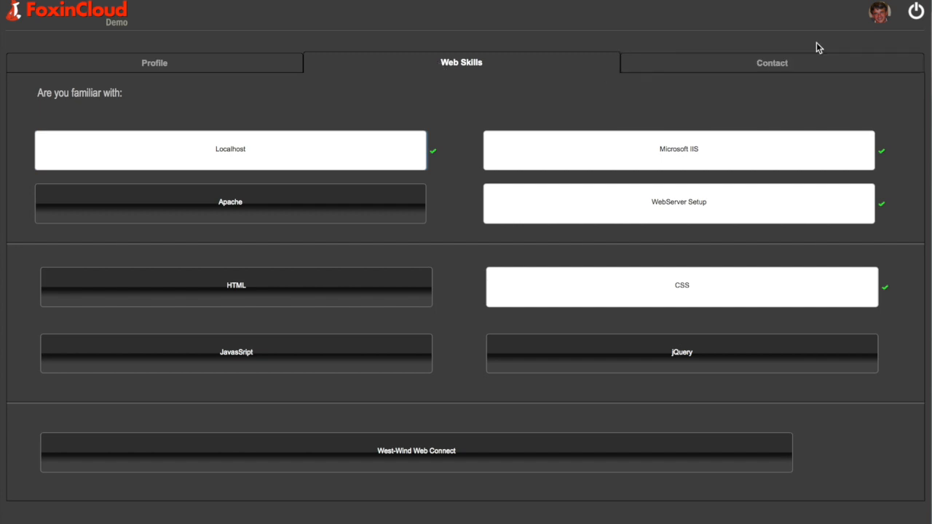
left_click(772, 63)
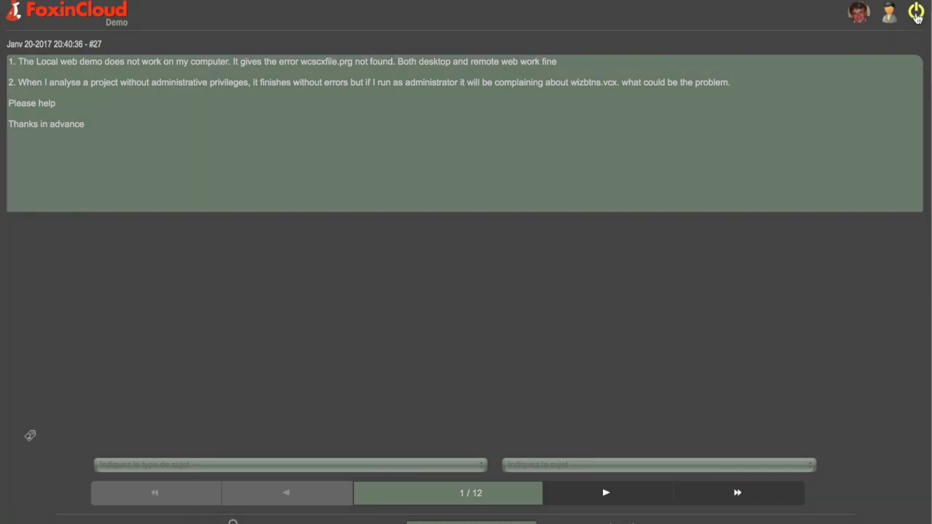
Log out of the classic demo to the responsive login page.
left_click(889, 11)
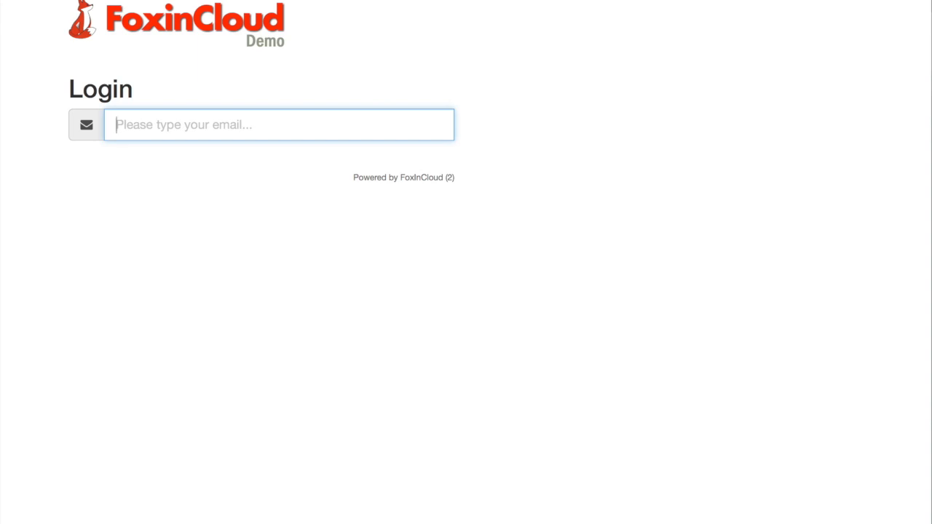
Sign in with the saved email suggestion, validated so the user is recognised, opening question #27.
type("thn")
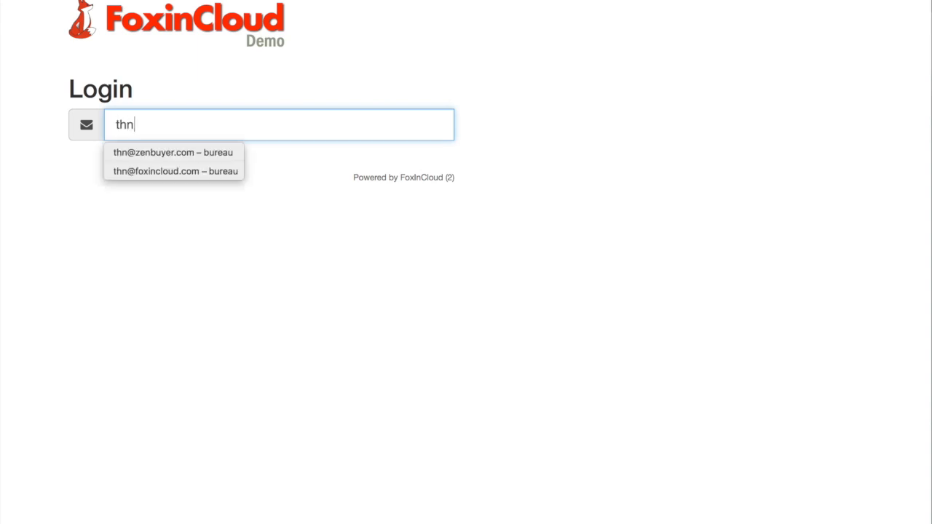
left_click(175, 172)
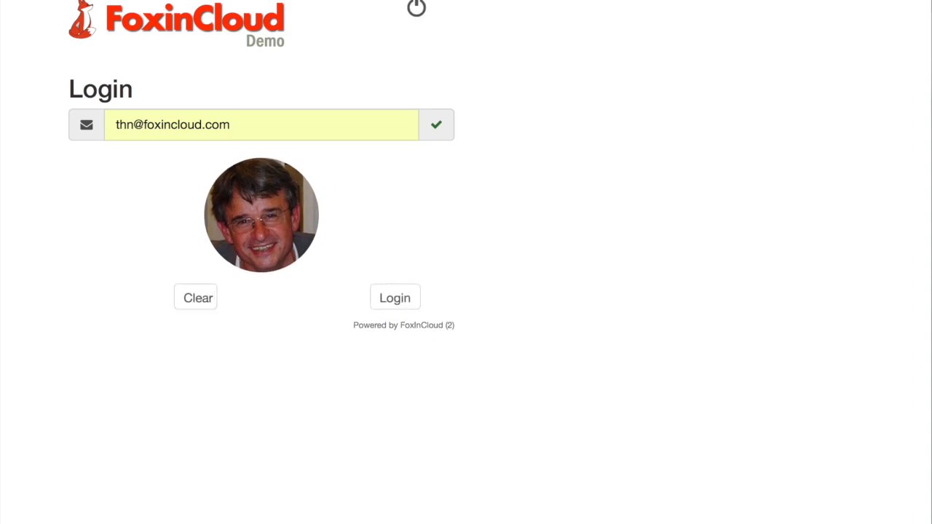
left_click(435, 125)
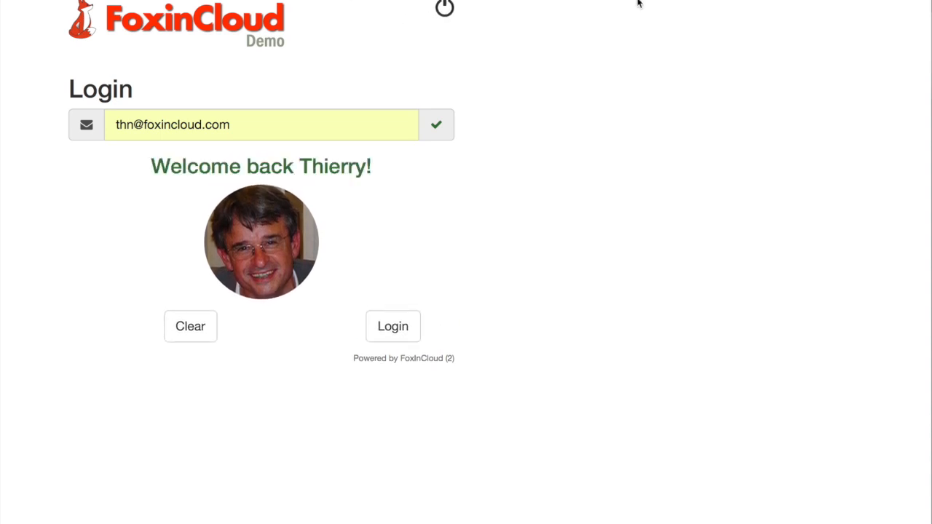
mouse_move(761, 238)
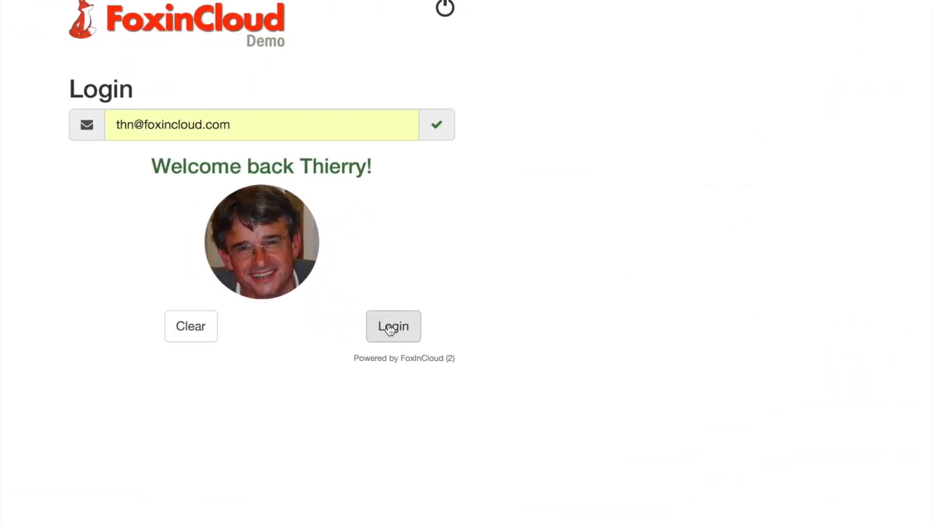
left_click(394, 326)
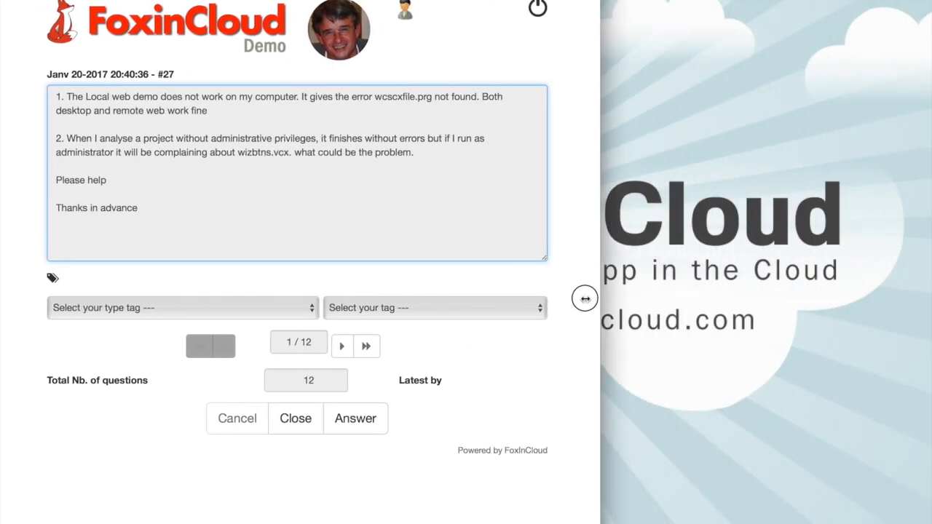
Widen the window so the layout adapts and view the Web Skills and Contact profile sections.
left_click_drag(584, 297, 574, 306)
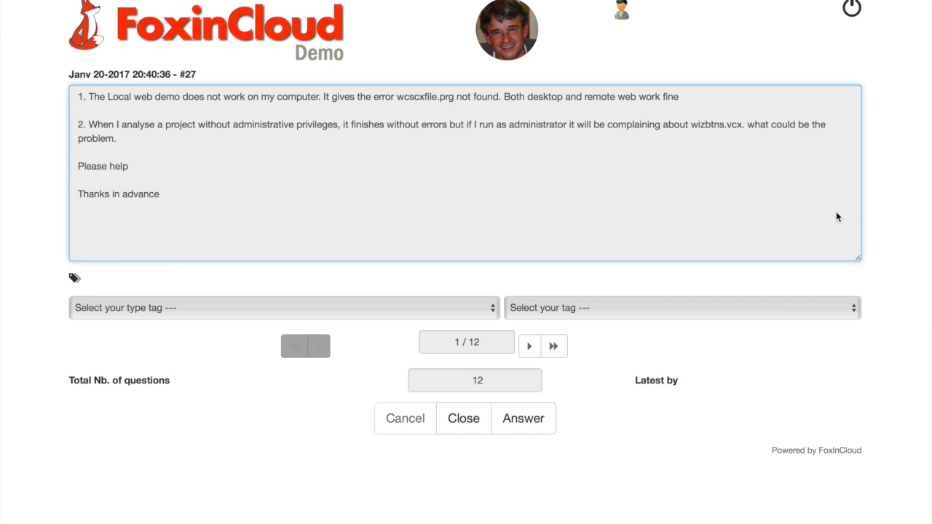
mouse_move(504, 45)
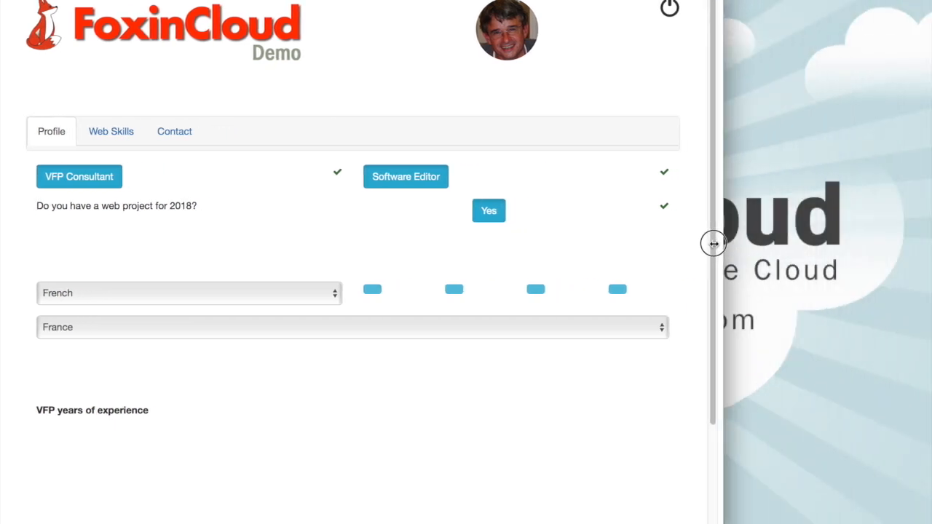
left_click_drag(714, 243, 443, 204)
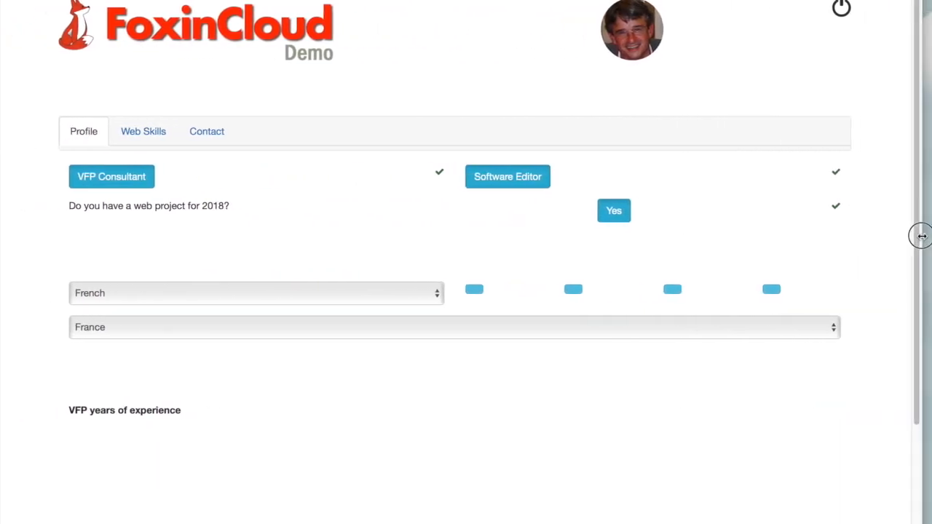
left_click(143, 132)
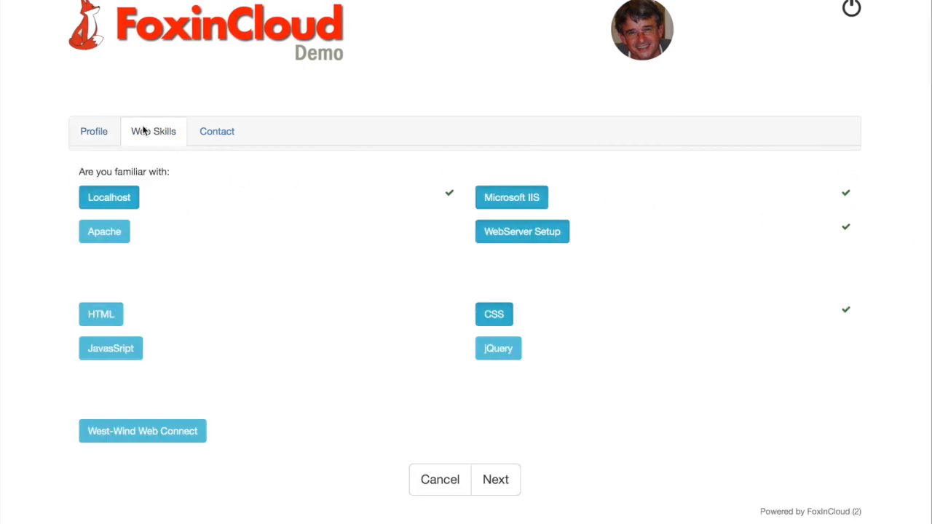
left_click(216, 132)
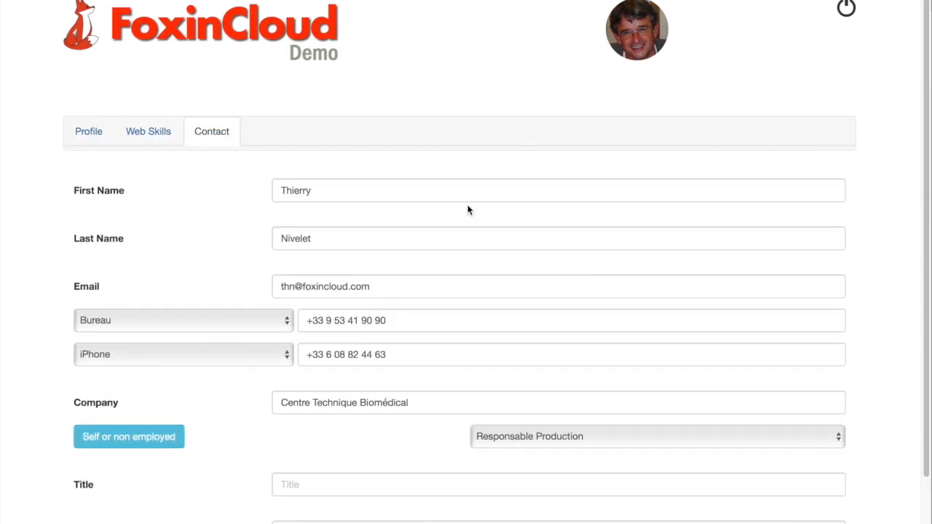
scroll("down", 3)
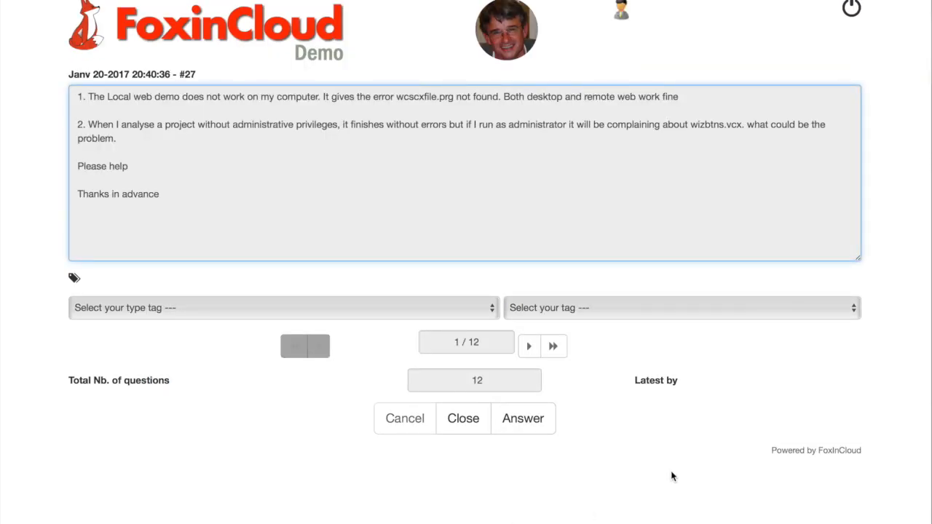
mouse_move(674, 488)
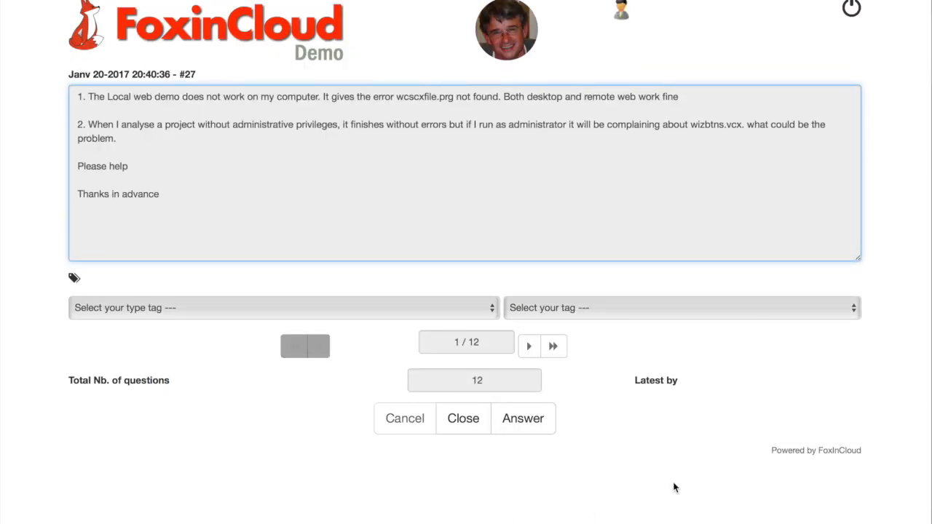
mouse_move(702, 431)
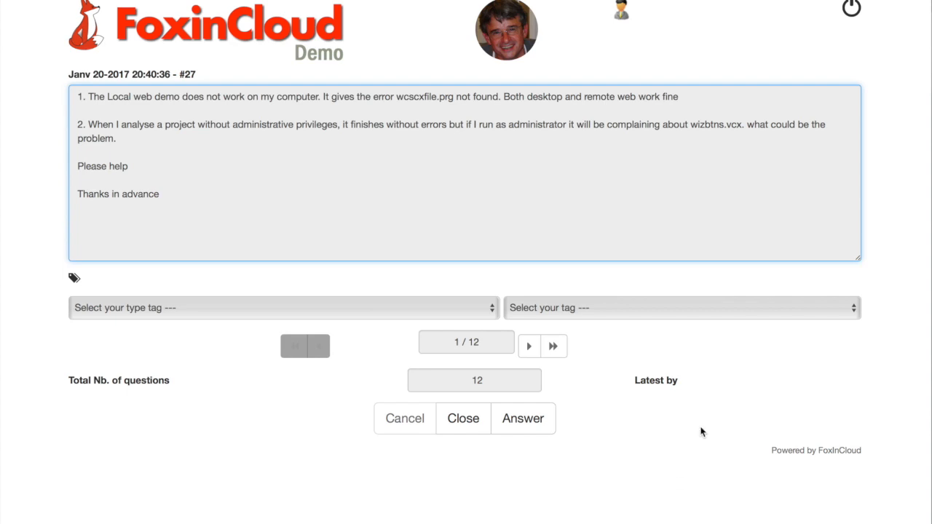
Step through the support questions with the next-record arrow, reaching question 3 of 12.
left_click(529, 347)
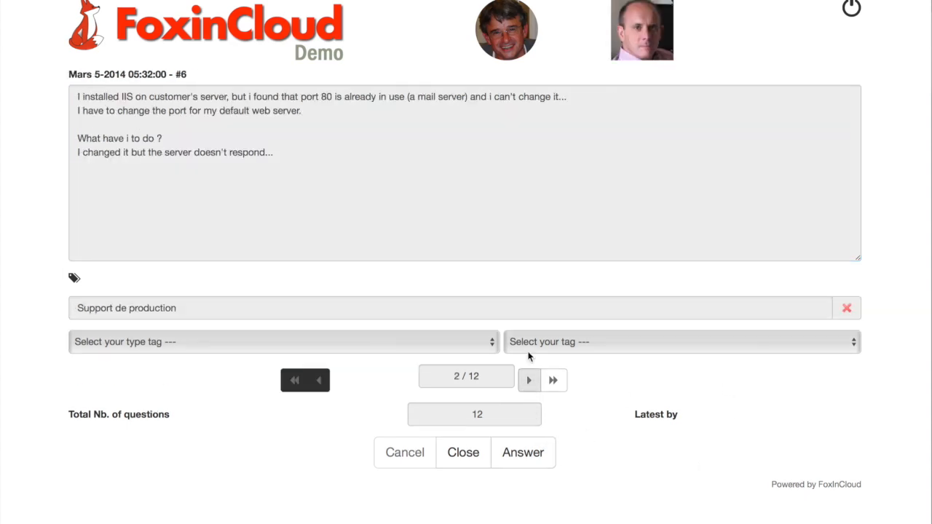
left_click(529, 379)
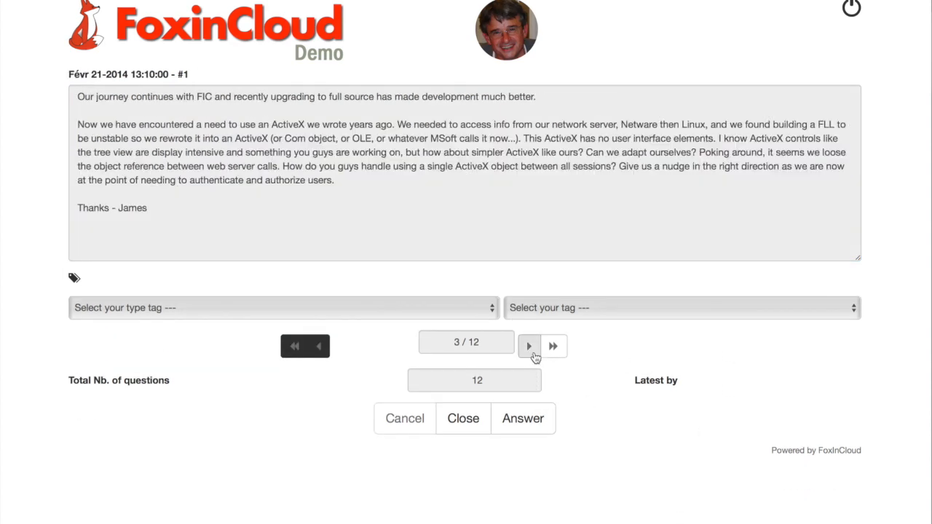
left_click(529, 347)
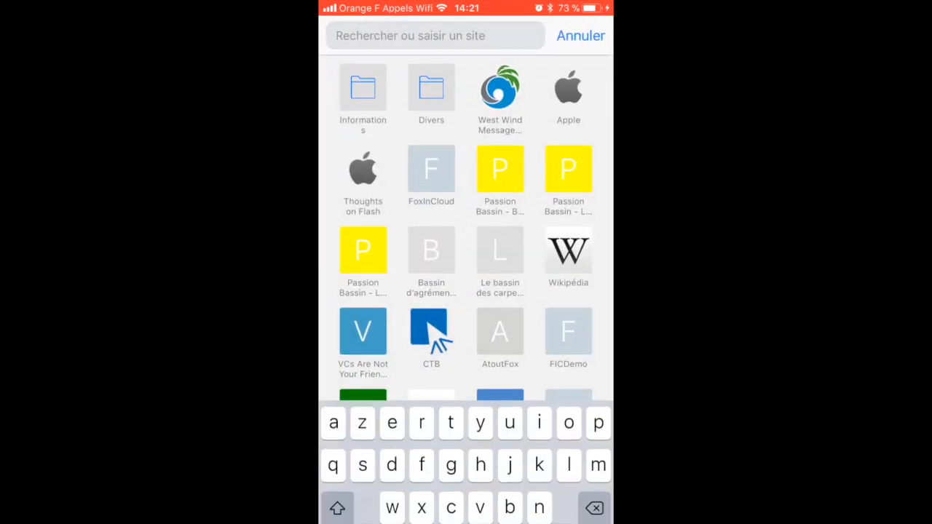
Open the demotest/ address in Safari and log in with the saved email.
type("demotest/")
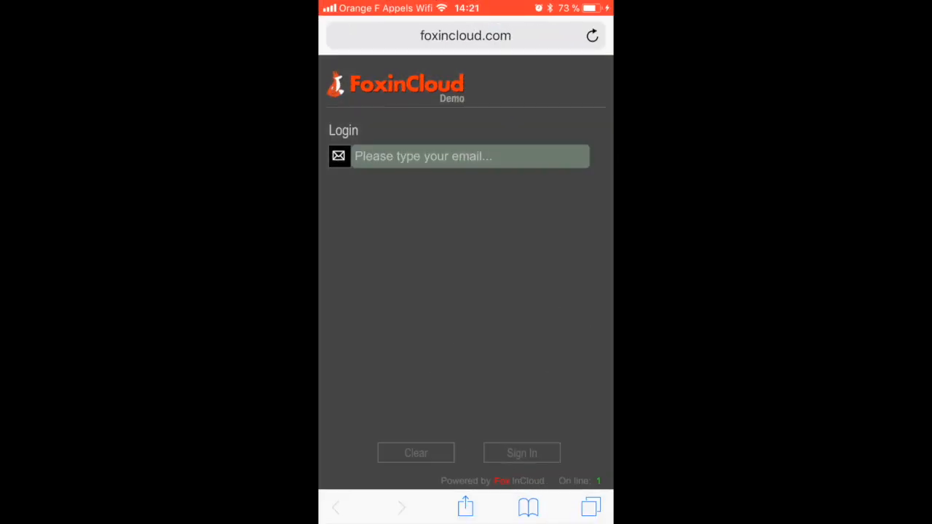
left_click(466, 156)
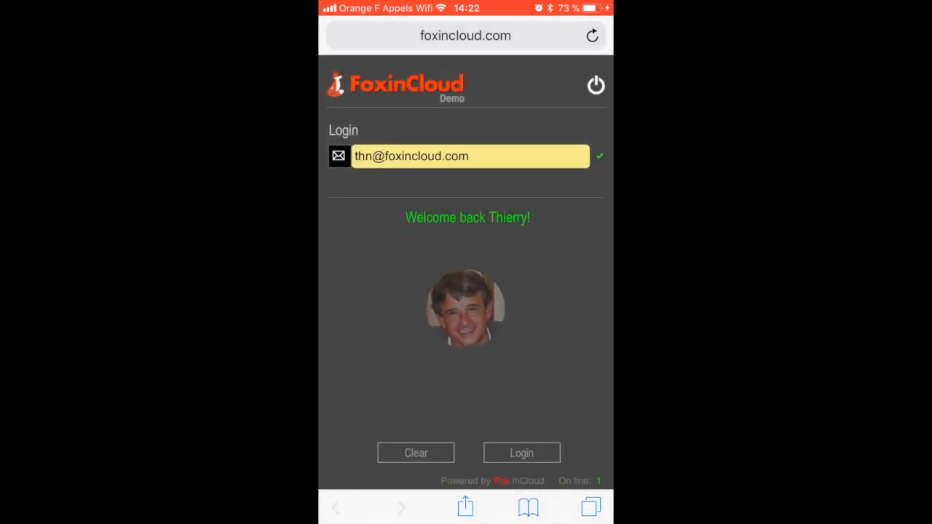
left_click(522, 452)
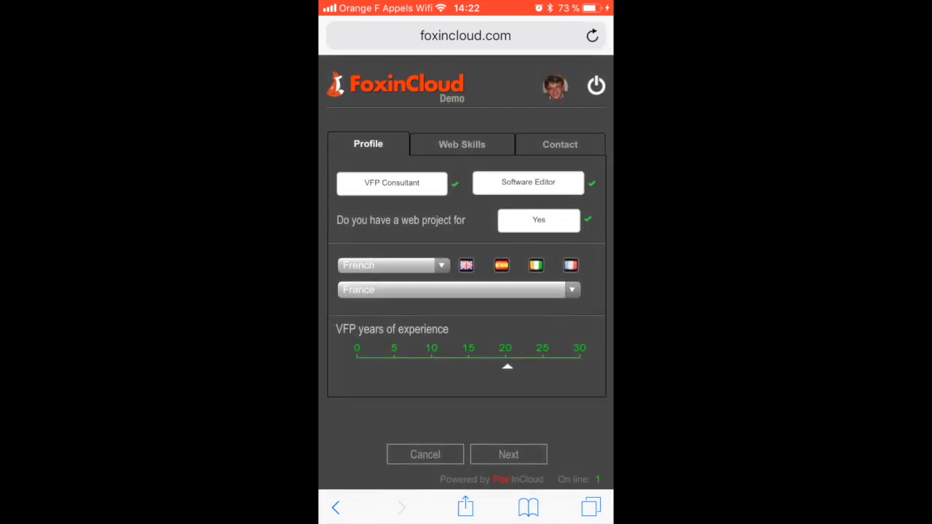
Switch between the Web Skills and Contact pages of the profile.
left_click(462, 144)
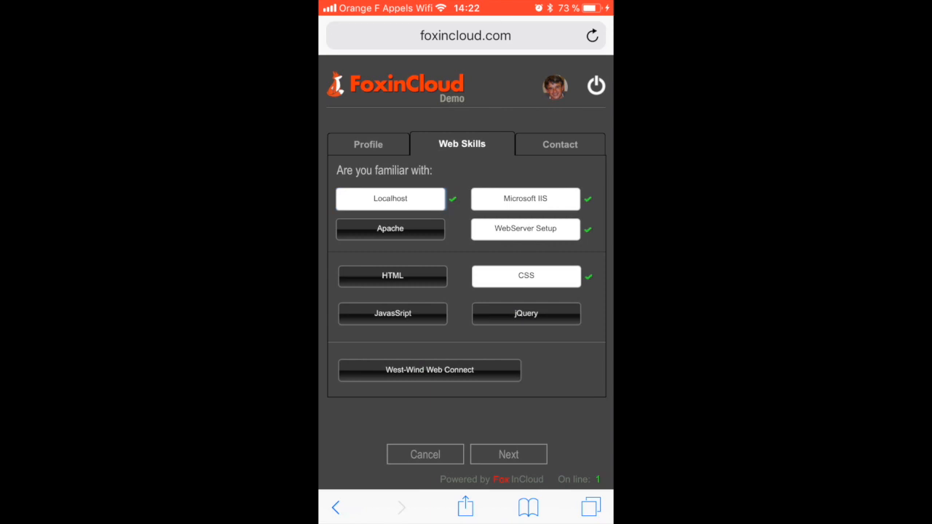
left_click(560, 145)
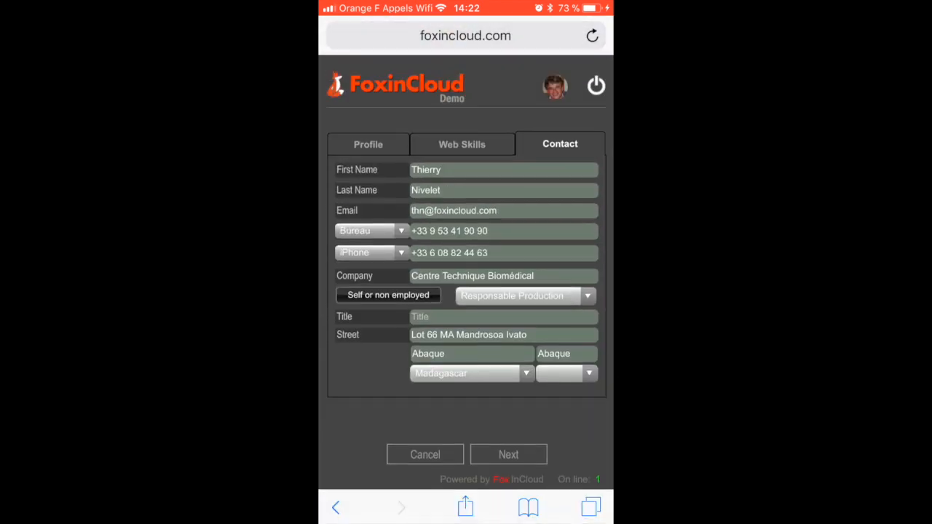
left_click(462, 145)
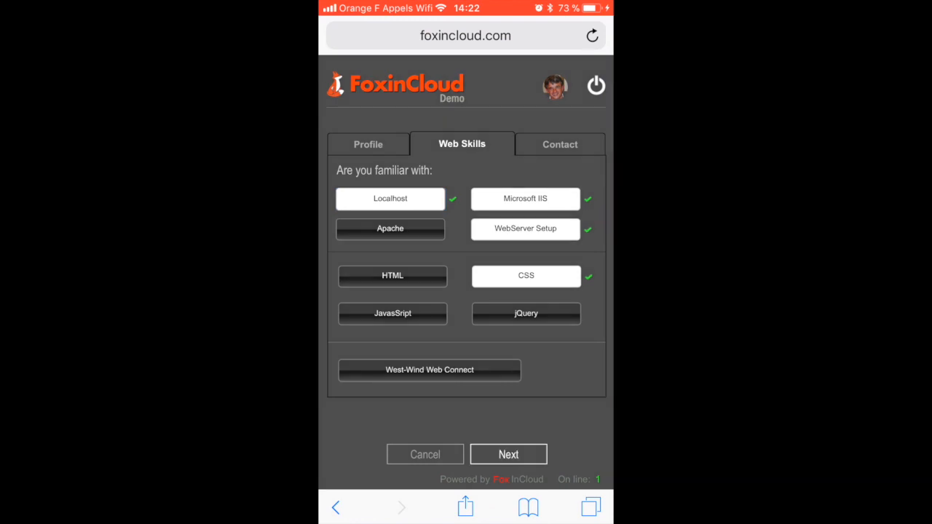
left_click(559, 144)
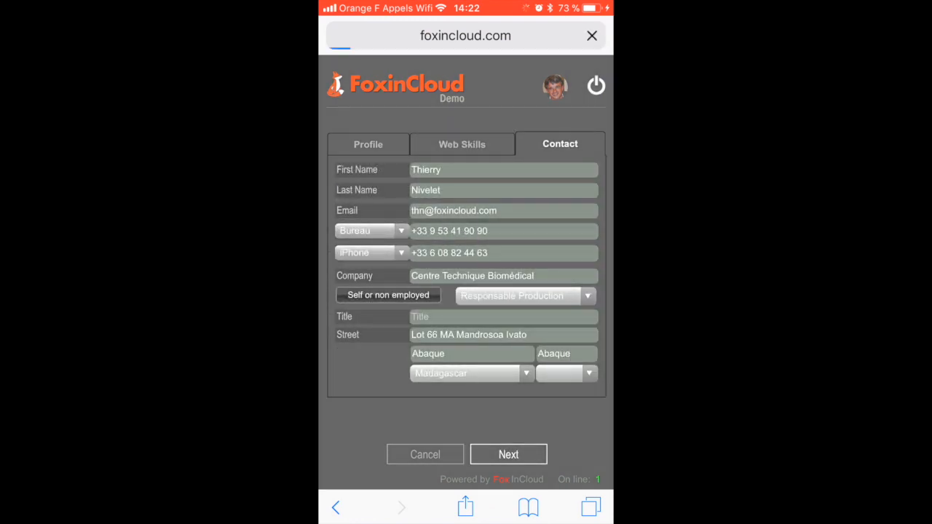
Continue to the support questions viewer showing question #27, 1 of 12.
left_click(507, 454)
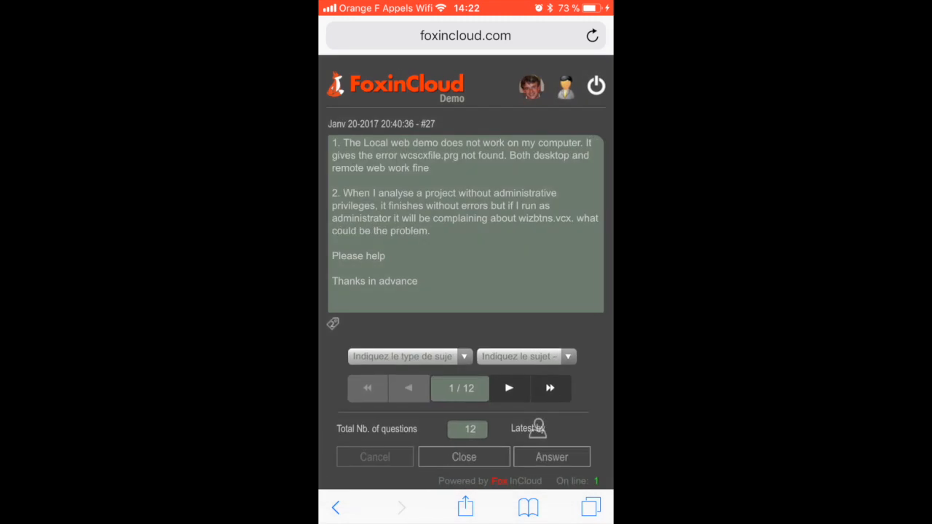
left_click(591, 35)
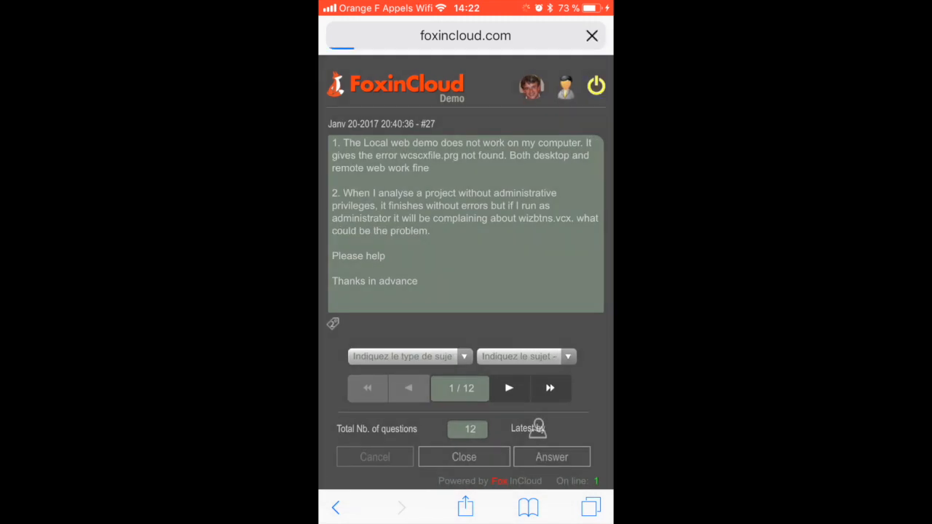
Open the FoxInCloud demo bookmark in a new Safari tab.
left_click(591, 507)
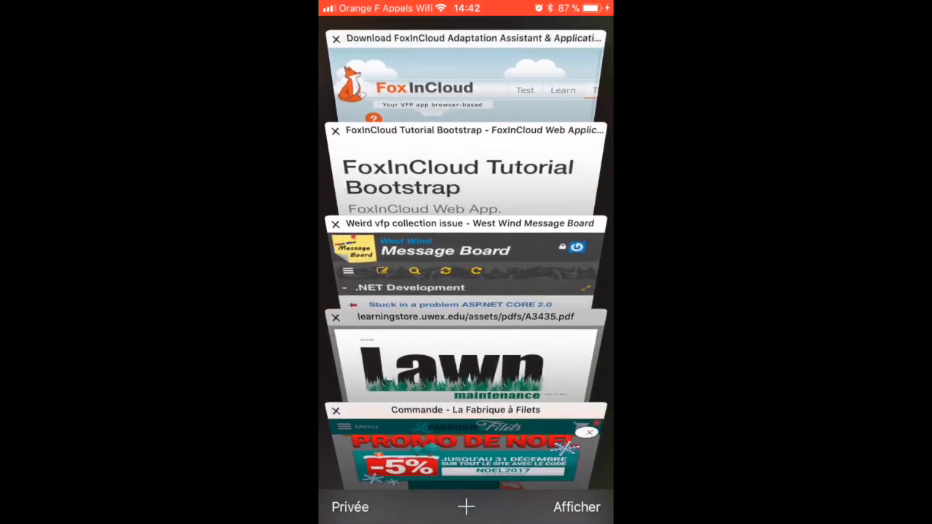
left_click(466, 507)
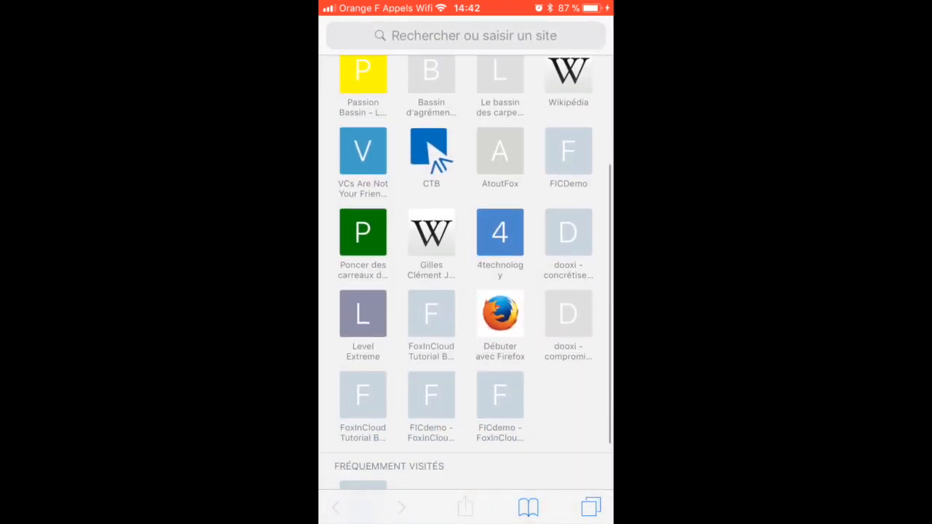
left_click(432, 150)
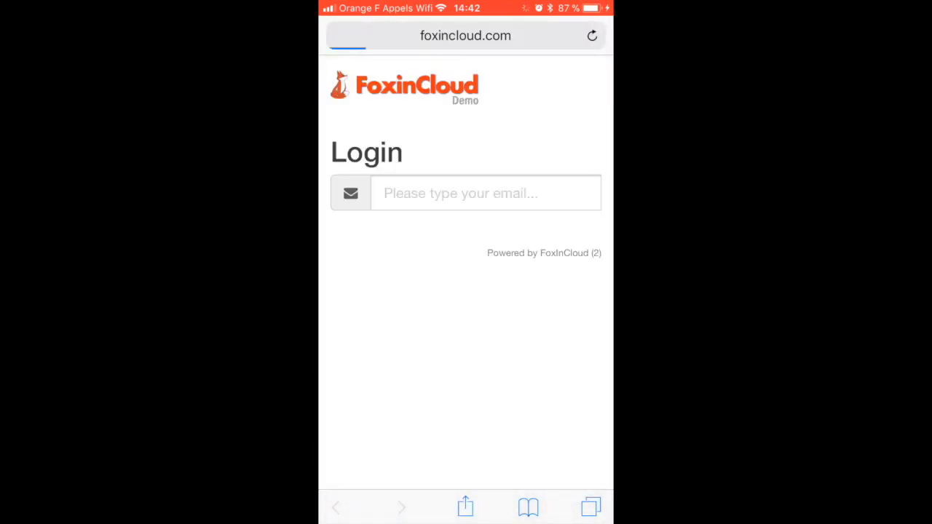
Log in with the saved email, reaching question #27, 1 of 12.
left_click(485, 192)
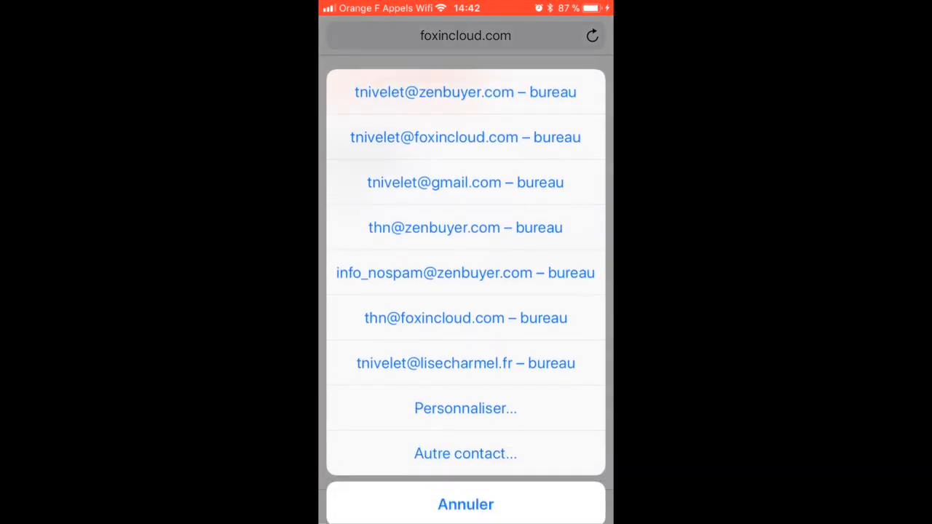
left_click(466, 317)
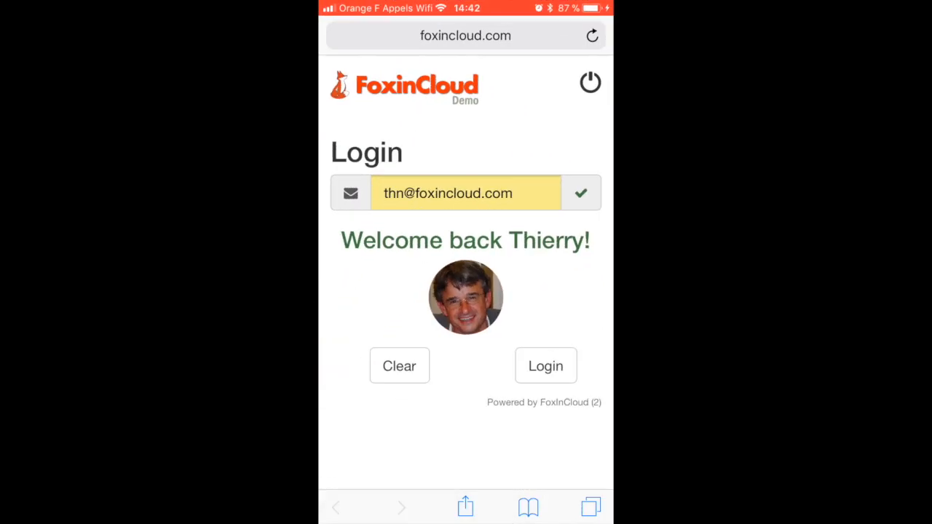
left_click(545, 365)
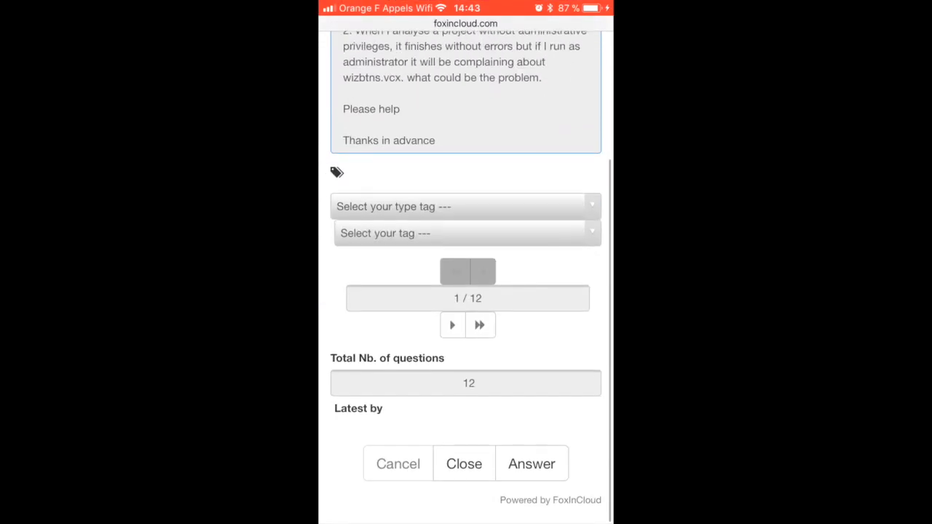
View the Bootstrap question grid, then scroll through the user profile form.
left_click(463, 463)
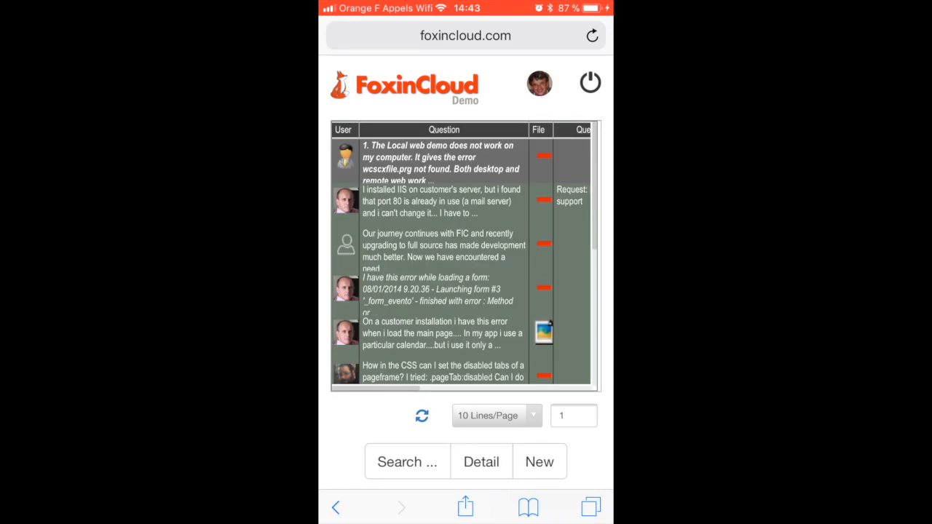
left_click(592, 35)
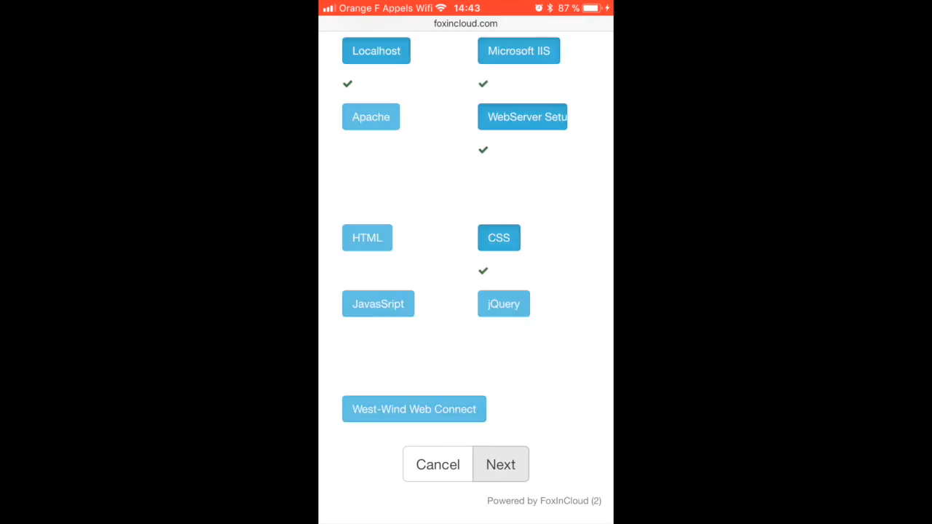
scroll("down", 3)
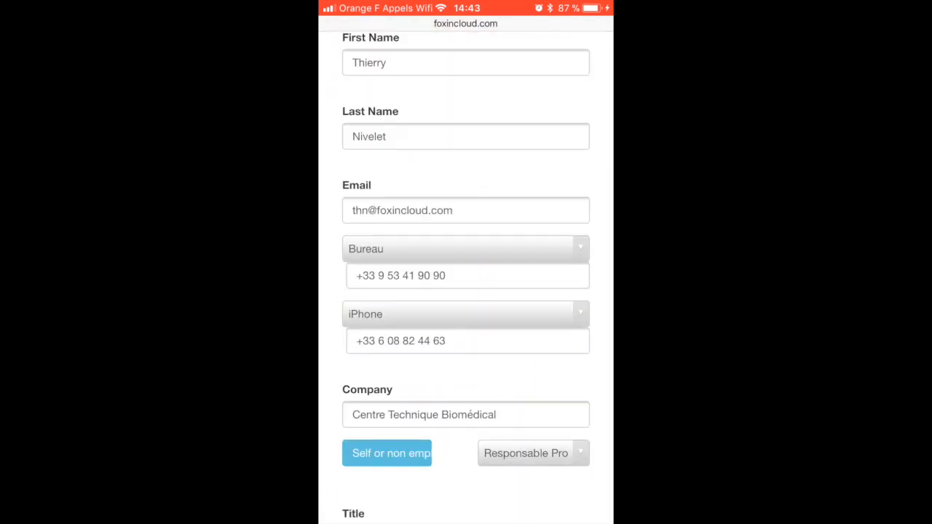
scroll("down", 3)
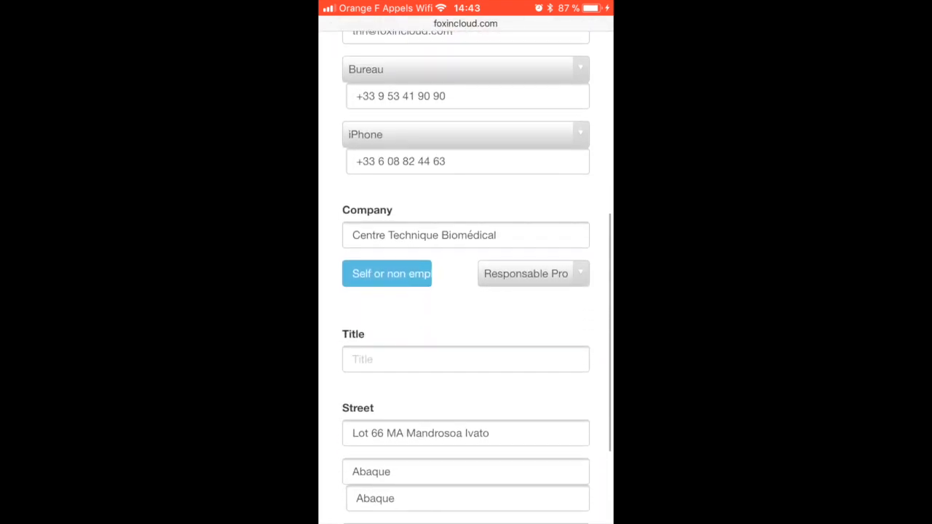
scroll("down", 3)
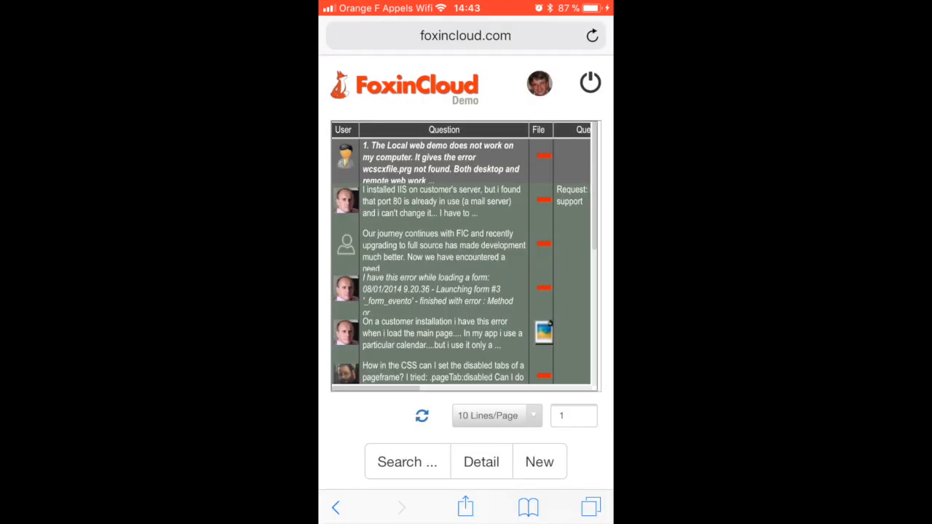
Sign out of the responsive demo back to its login page.
left_click(590, 81)
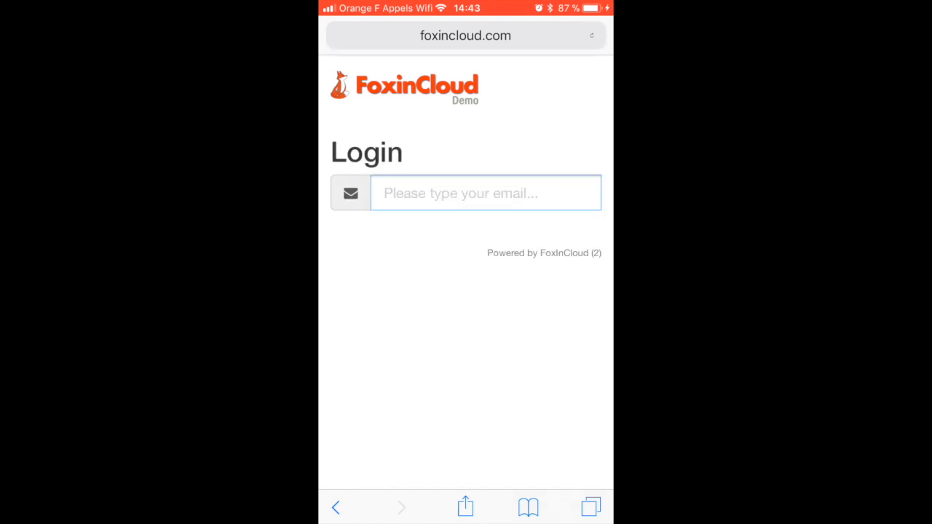